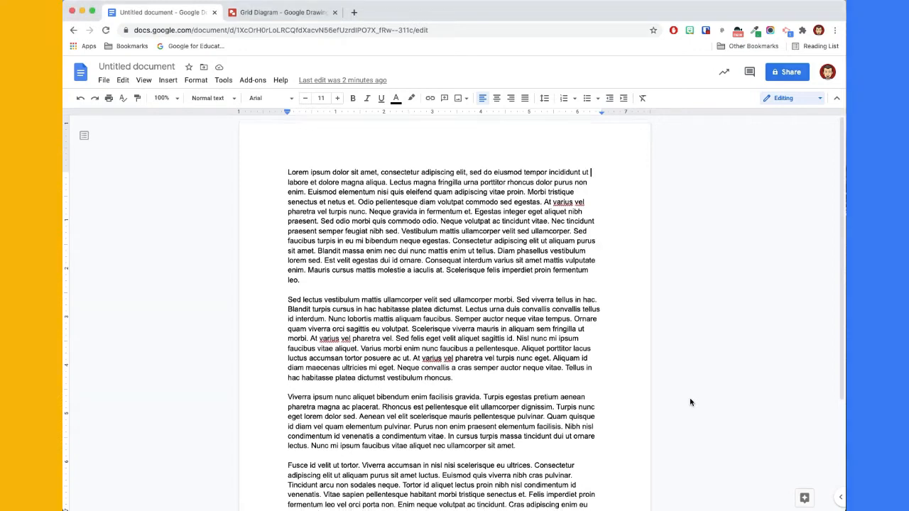
Place the insertion point after the last lorem ipsum paragraph for a section break.
scroll(down, 3)
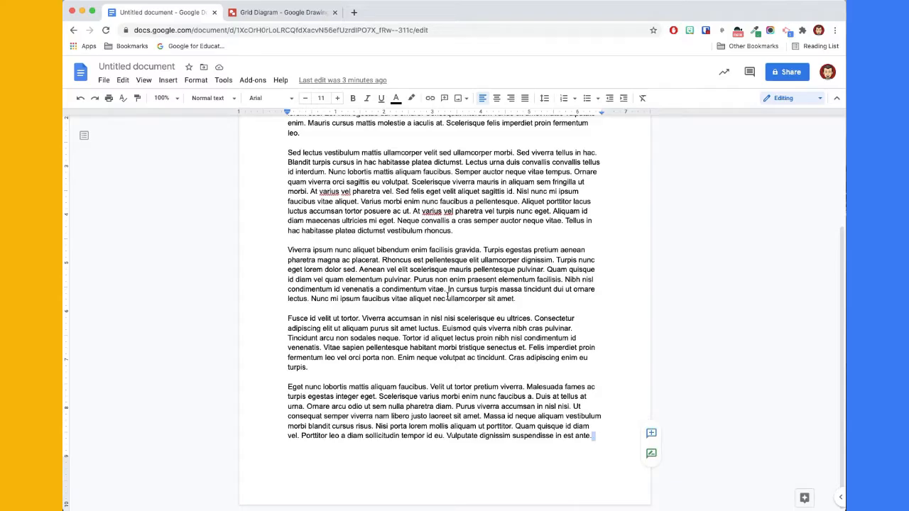
click(168, 79)
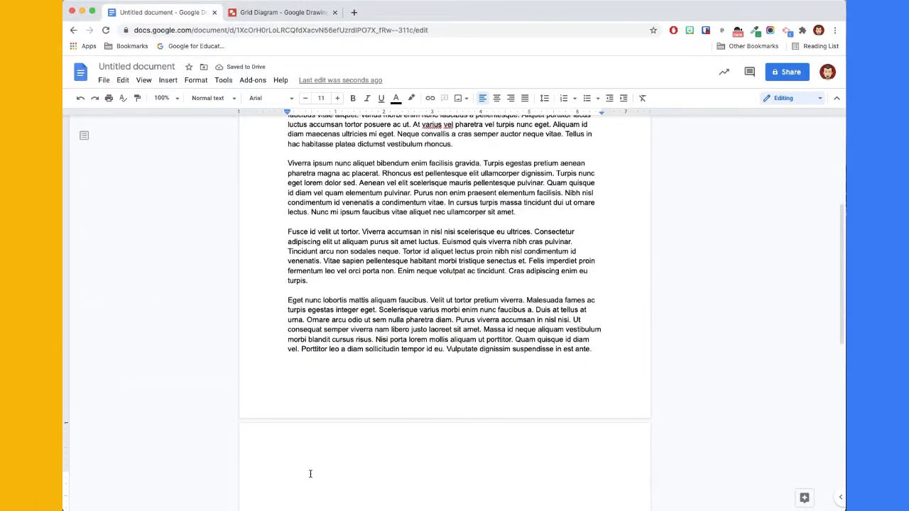
Insert the 5 Level Grid Diagram drawing from Drive onto the new page, linked to source.
click(167, 79)
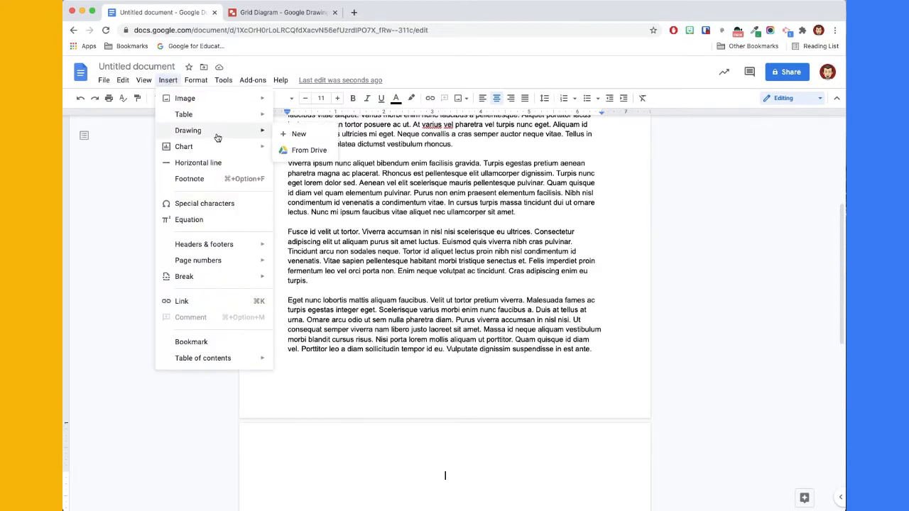
click(309, 149)
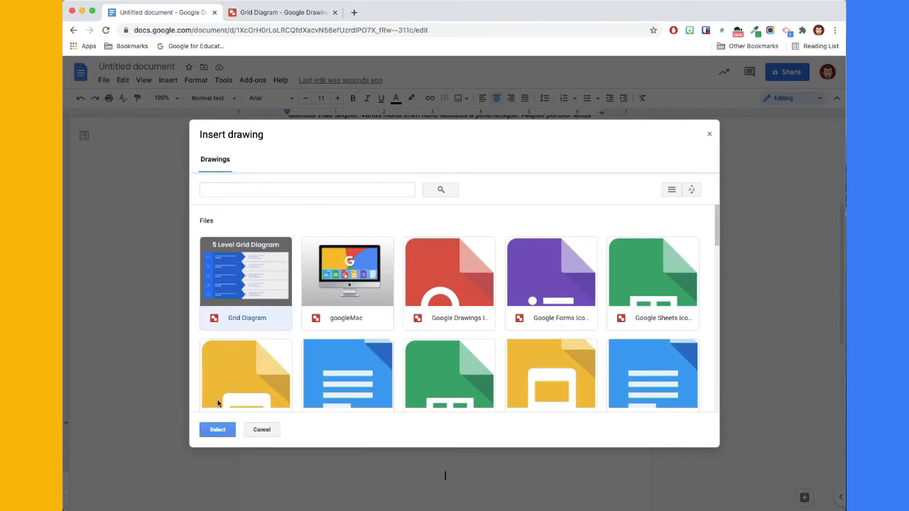
click(217, 429)
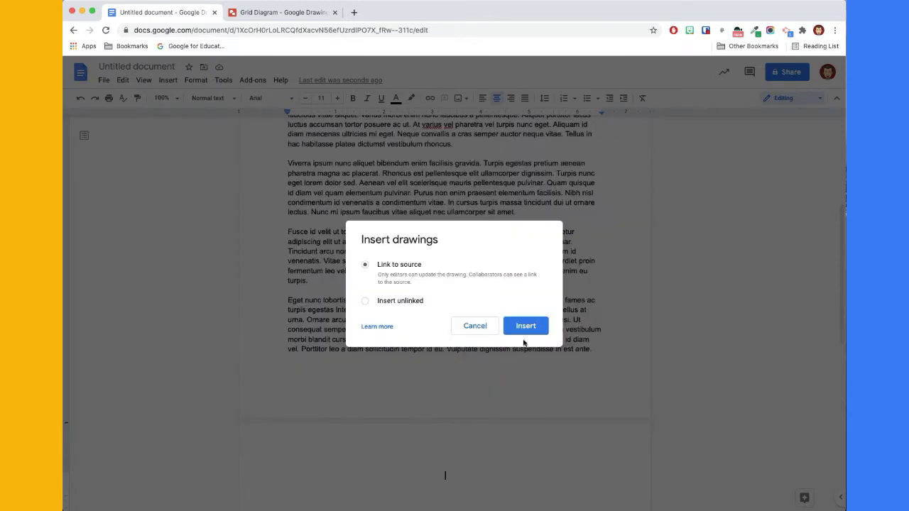
click(525, 325)
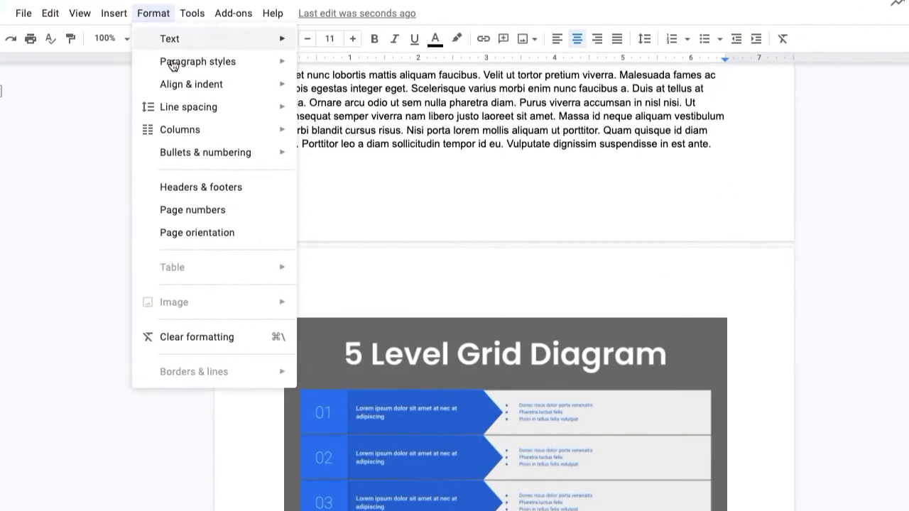
mouse_move(197, 233)
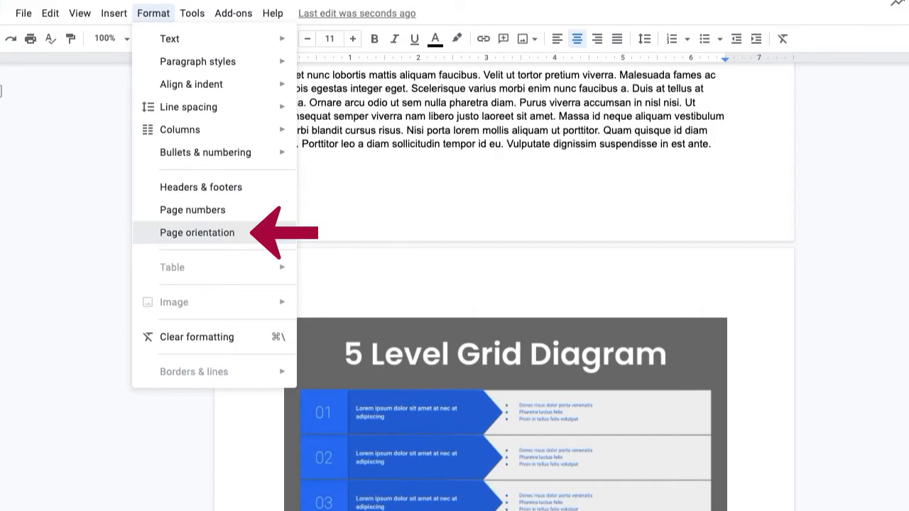
Apply Landscape orientation to Section 2, the diagram's section.
click(197, 232)
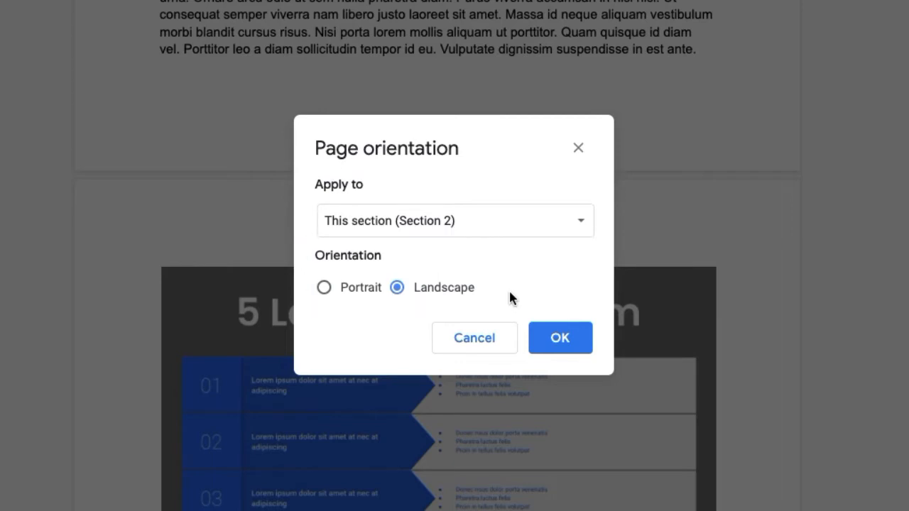
click(559, 337)
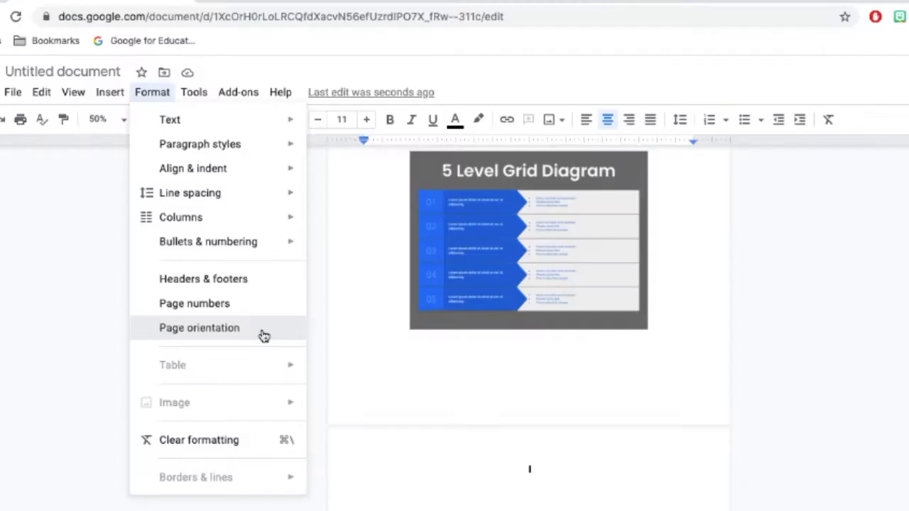
Choose Portrait orientation for Section 3, the blank page after the diagram.
click(199, 327)
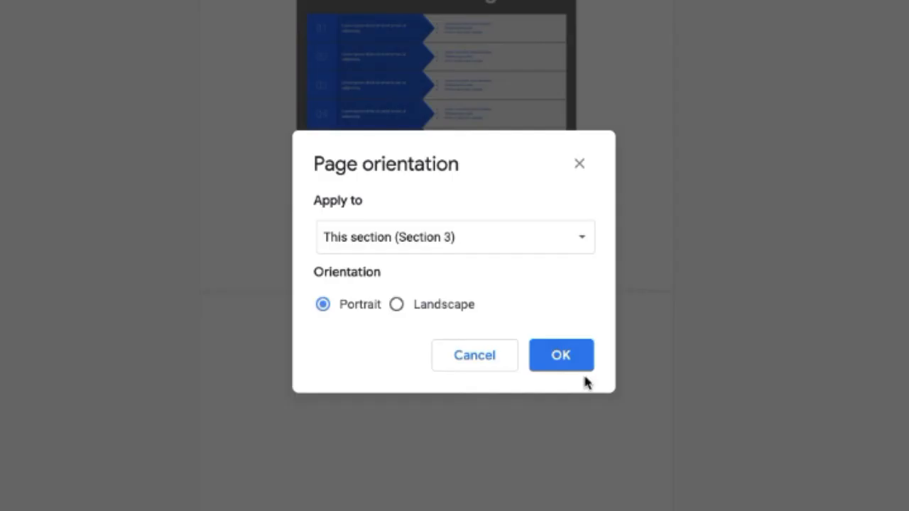